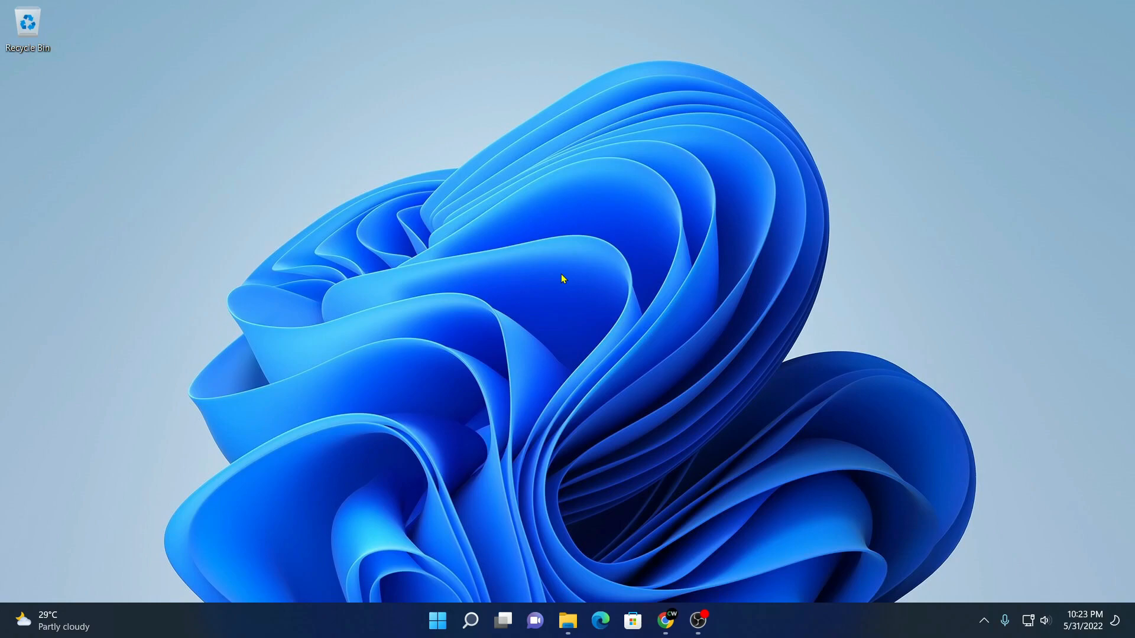
mouse_move(654, 484)
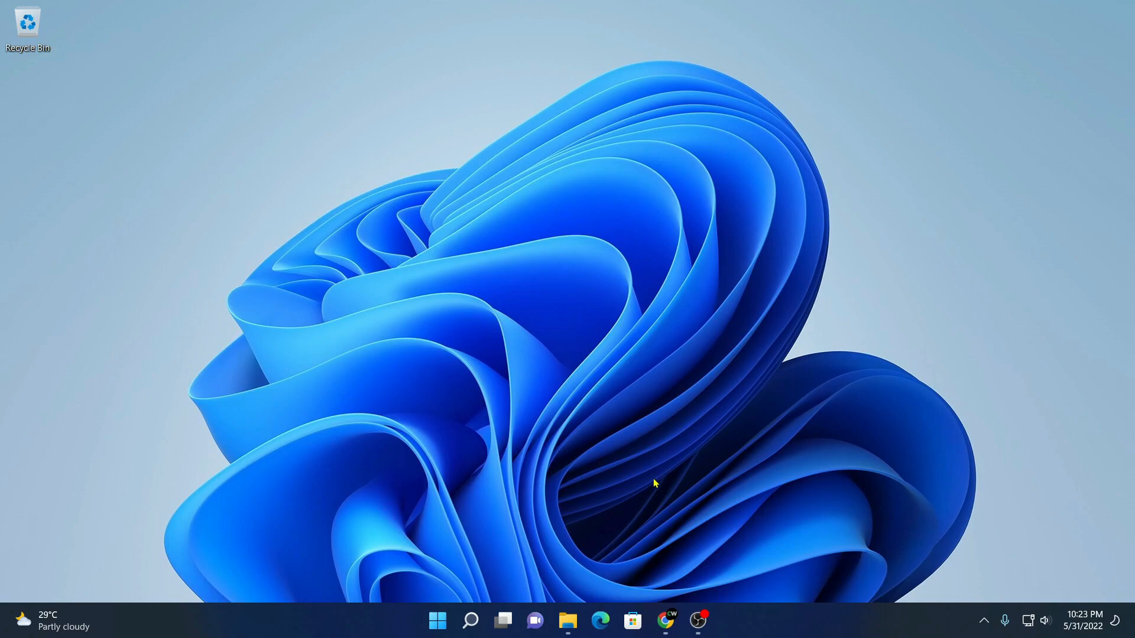
Launch Google Chrome from the taskbar to reach the Ubuntu homepage
left_click(664, 620)
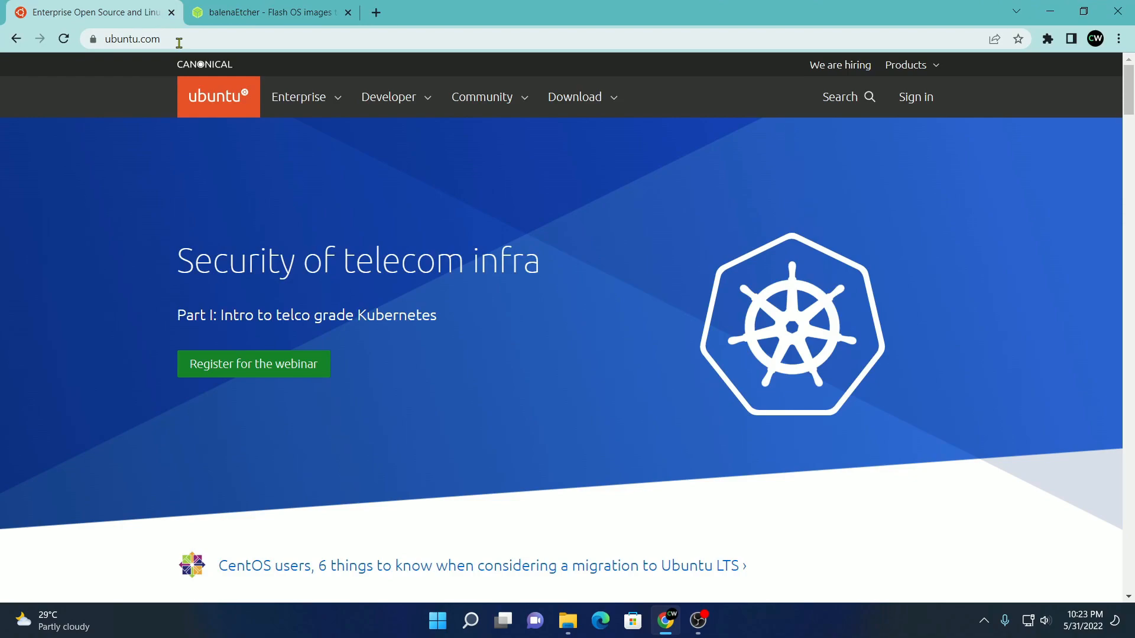
Start the Ubuntu 22.04 LTS desktop ISO download from Ubuntu Desktop, then cancel it
left_click(574, 96)
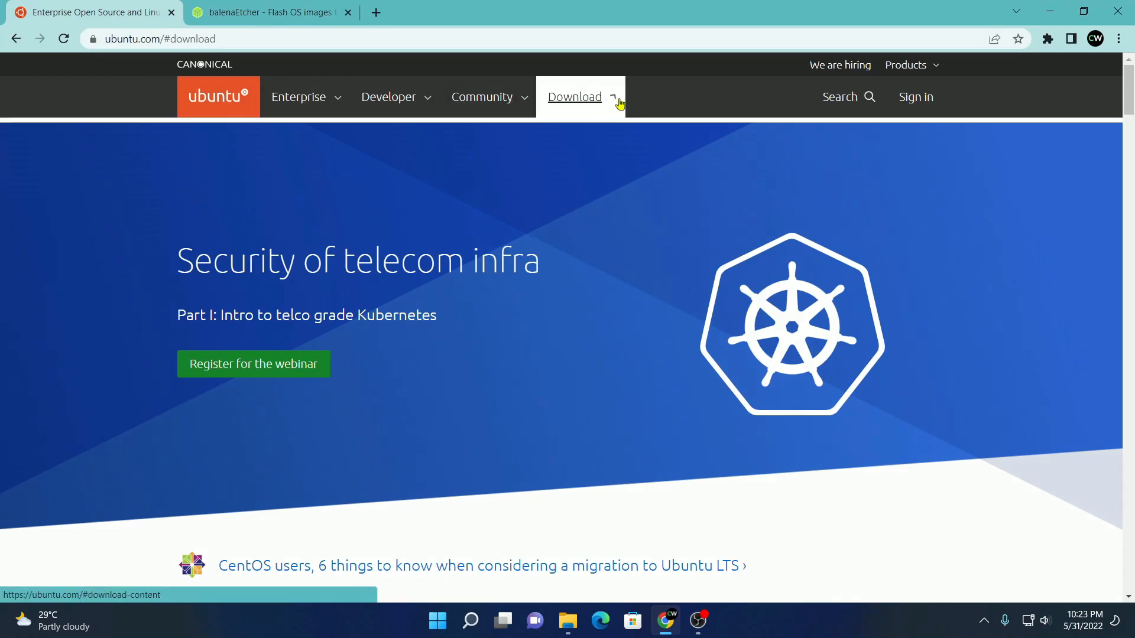
left_click(573, 96)
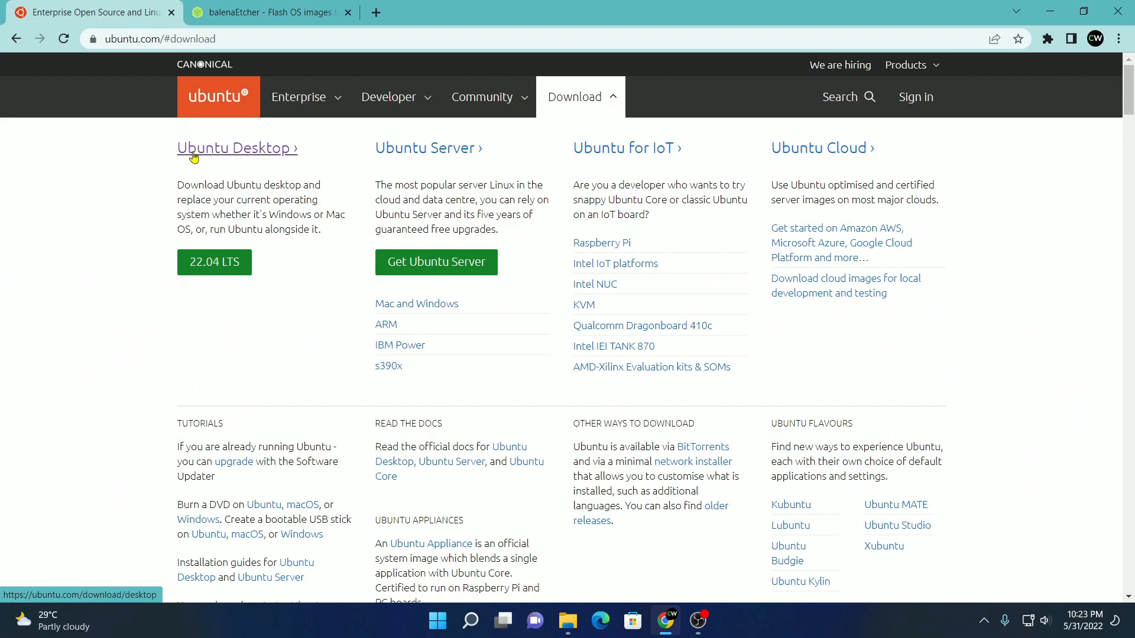
left_click(235, 147)
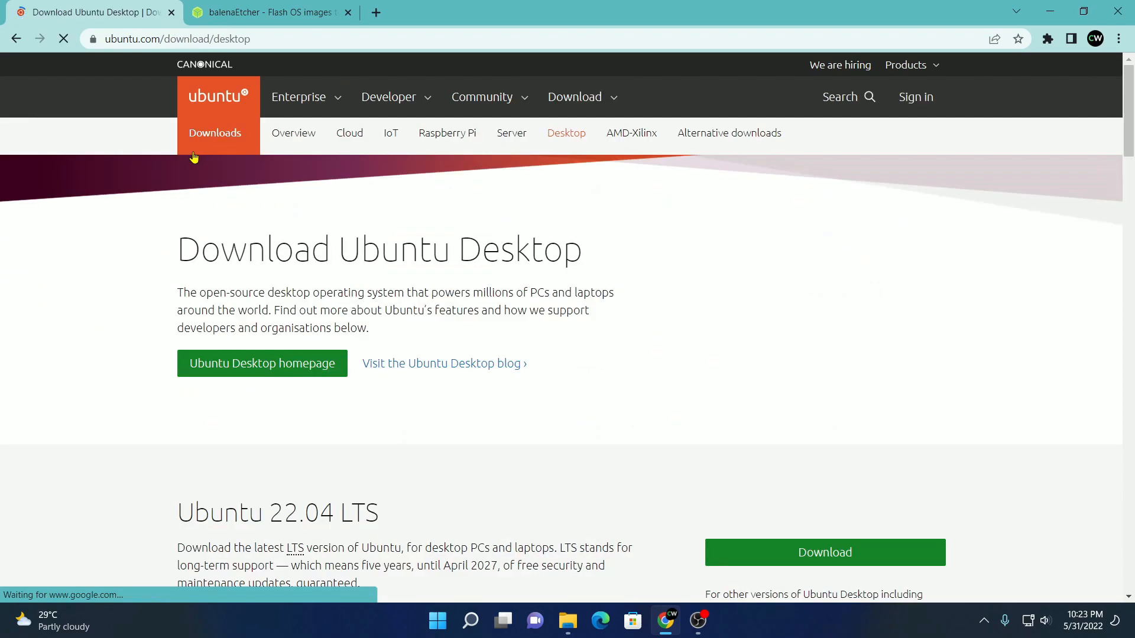
scroll("down", 3)
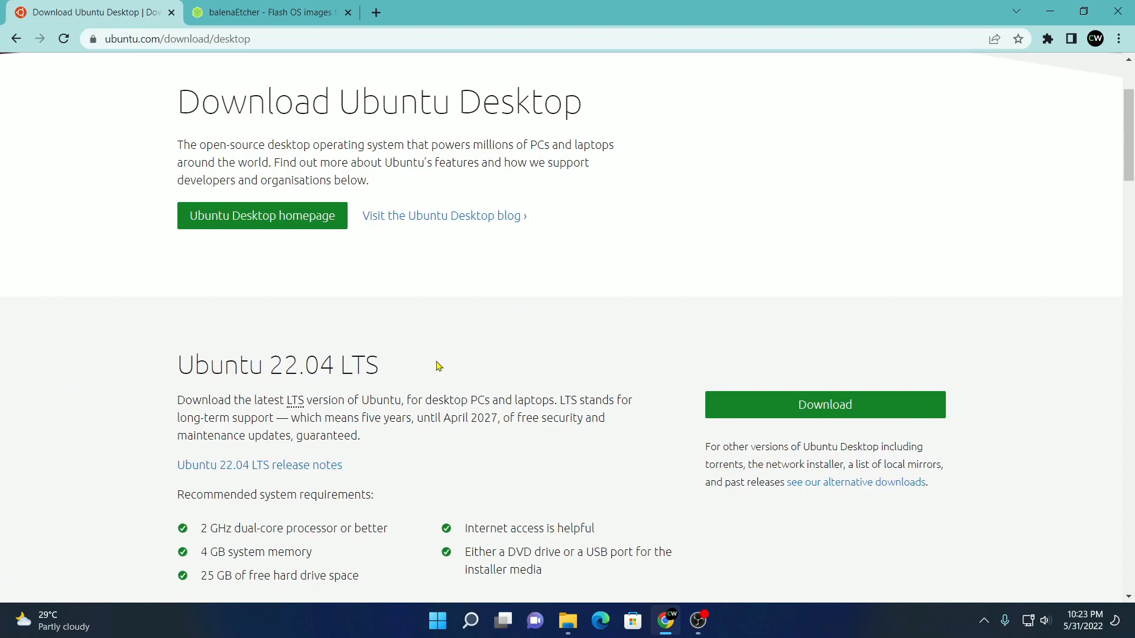
mouse_move(277, 367)
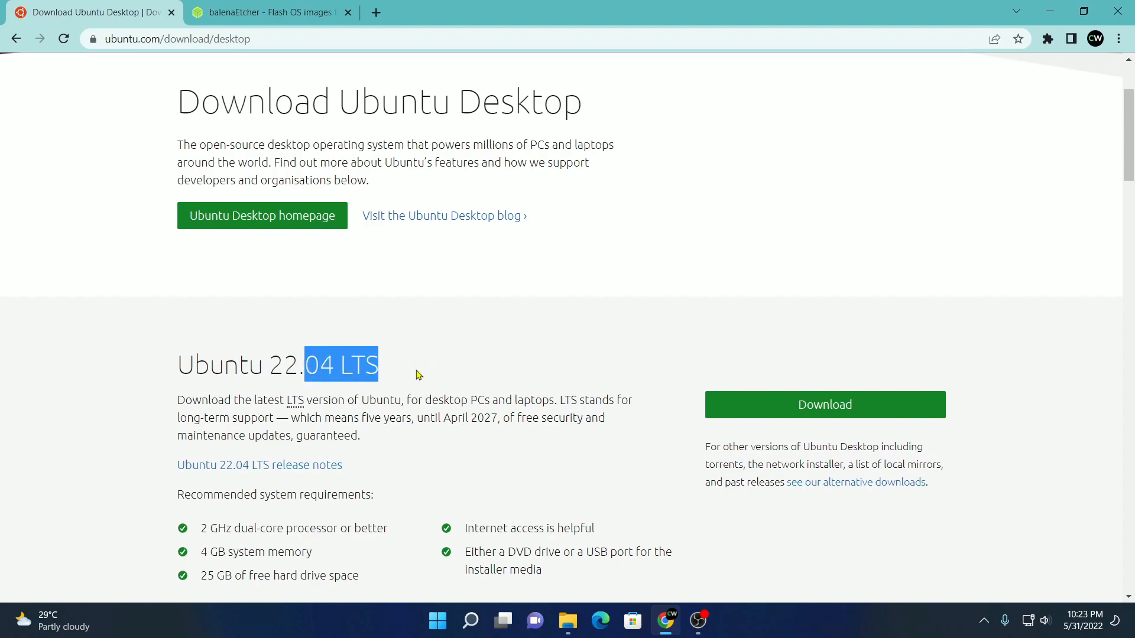
scroll("down", 3)
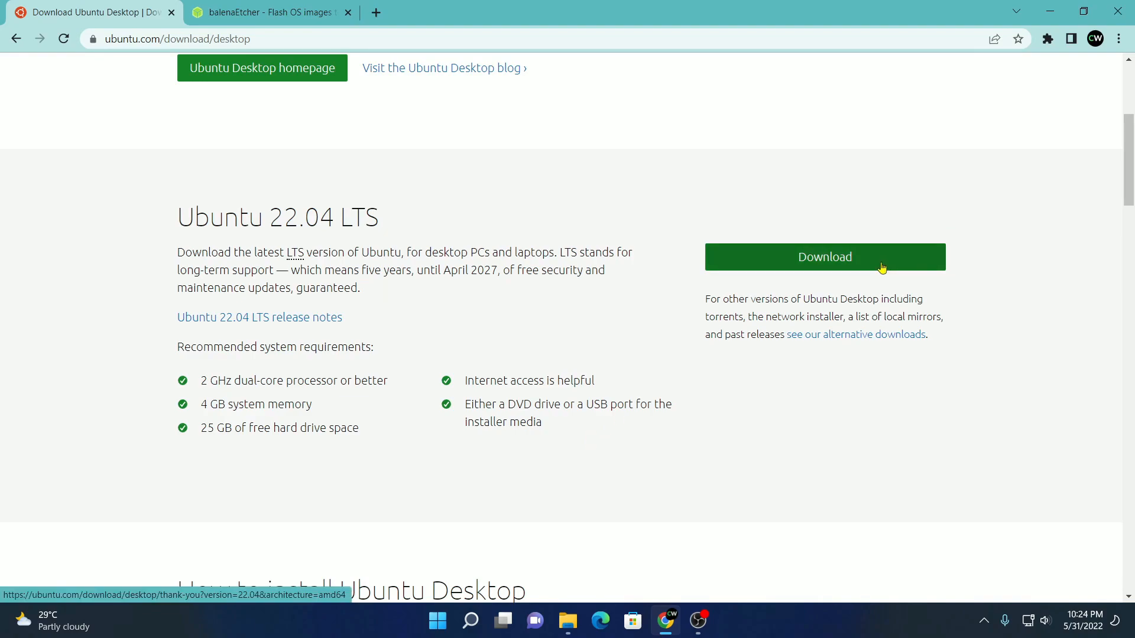
left_click(824, 255)
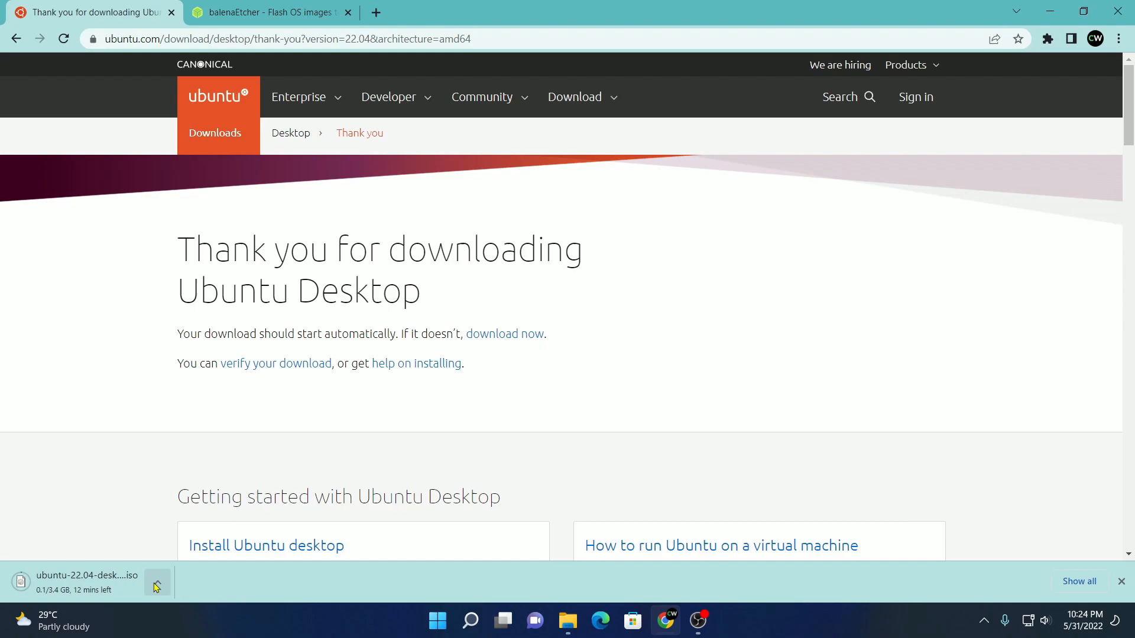
left_click(157, 583)
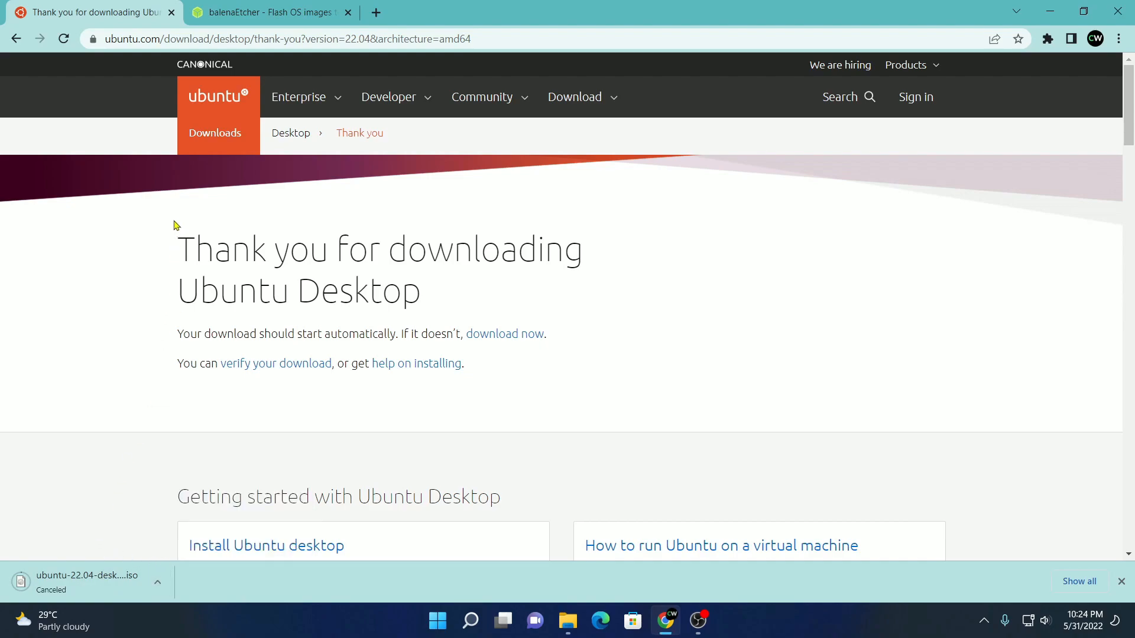
mouse_move(174, 212)
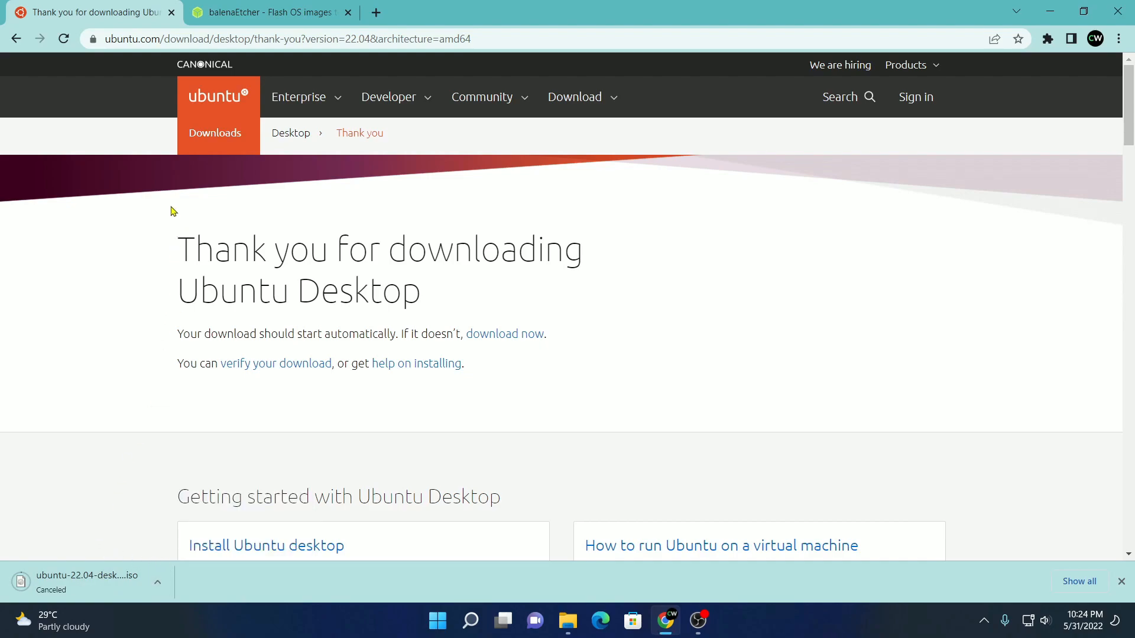
mouse_move(132, 303)
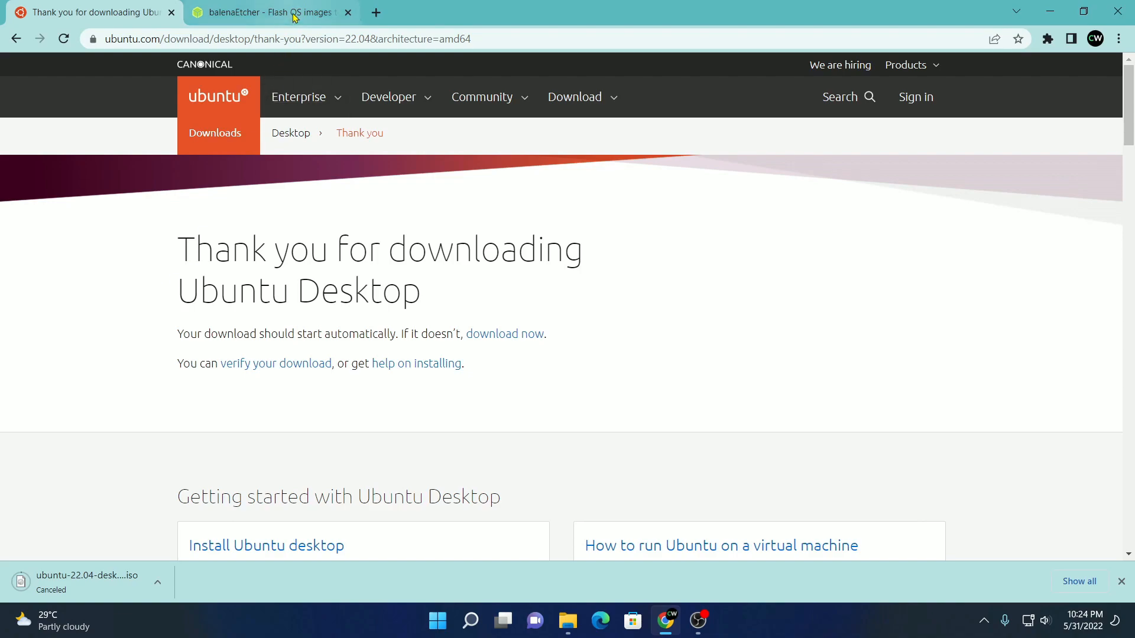
Download the balenaEtcher Windows installer and show it in its Downloads folder
left_click(267, 12)
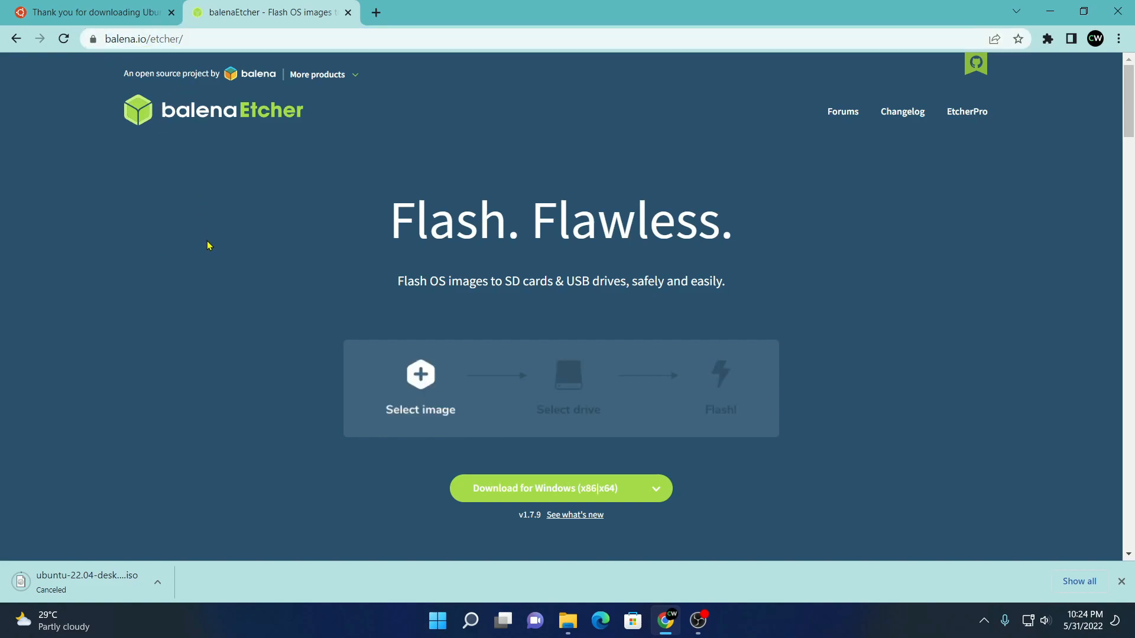
scroll("down", 3)
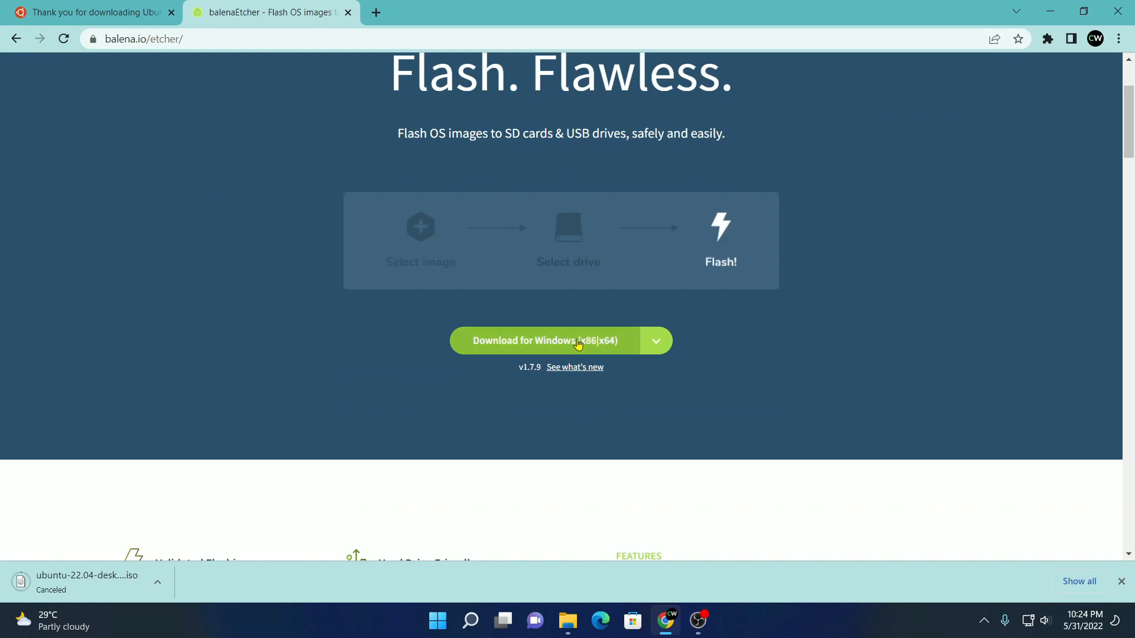
left_click(543, 340)
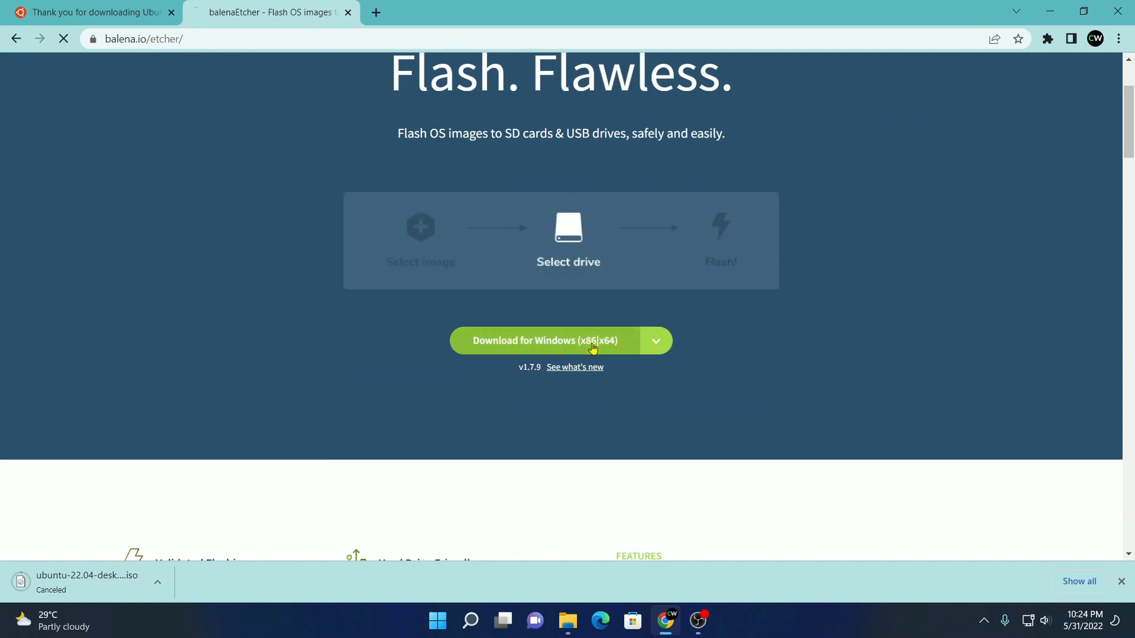
left_click(559, 340)
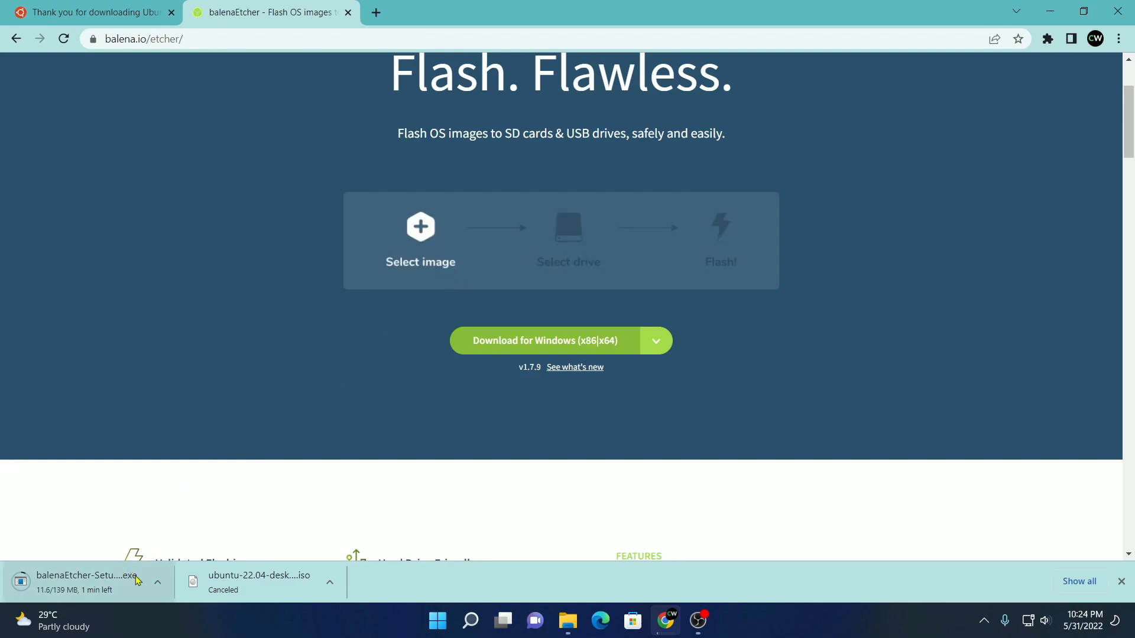
left_click(157, 581)
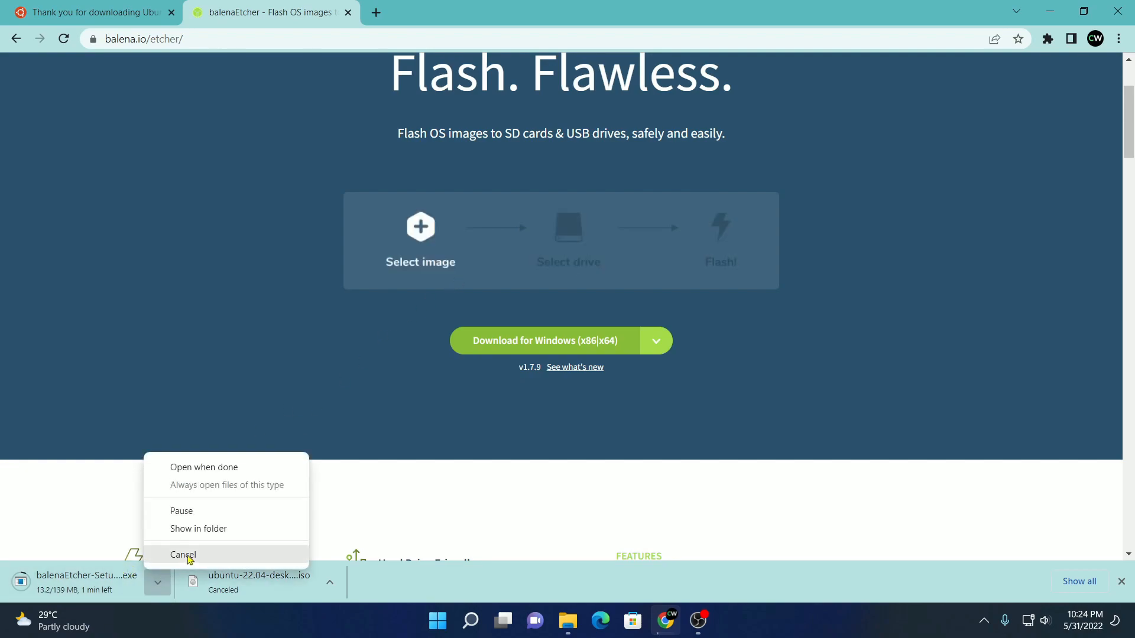
left_click(567, 621)
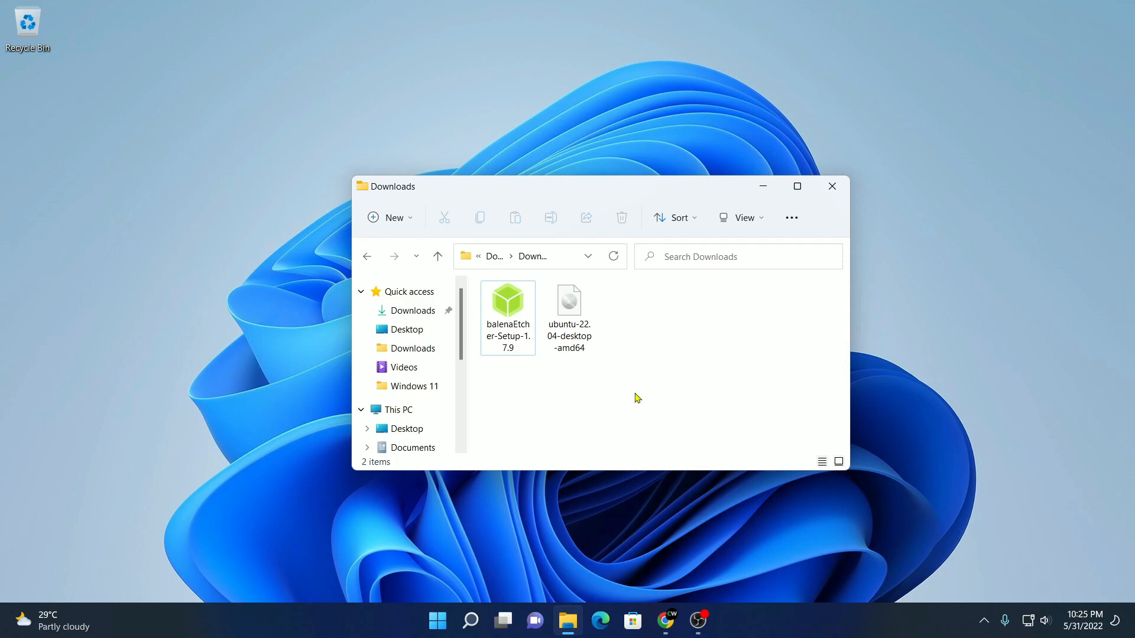
Run balenaEtcher-Setup-1.7.9 from Downloads and accept the Apache license agreement
left_click(507, 317)
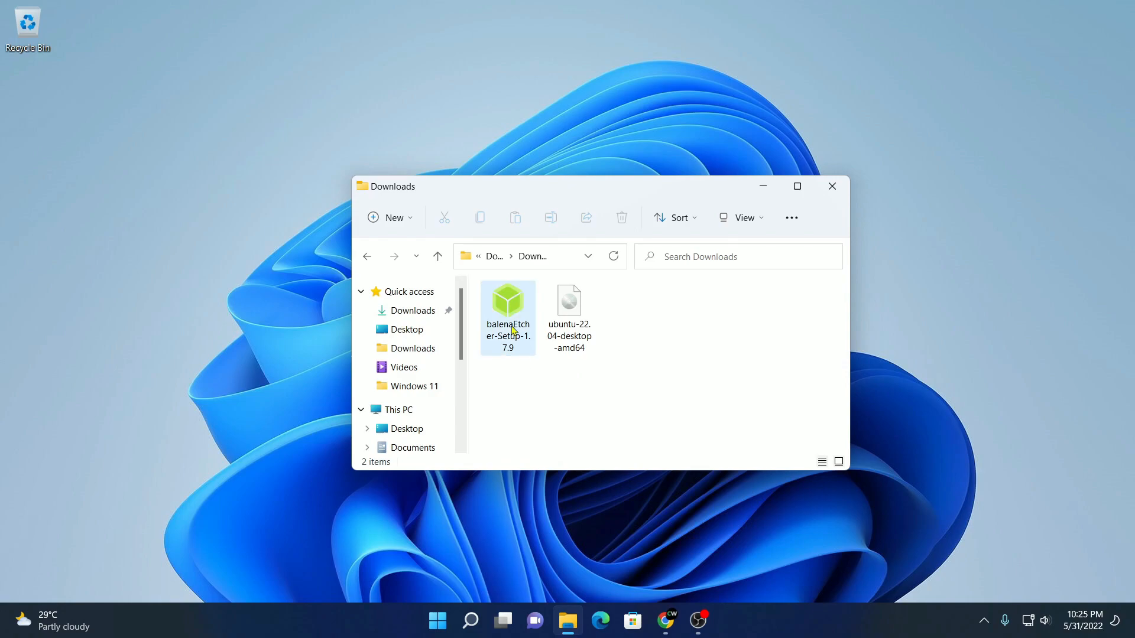
double_click(507, 317)
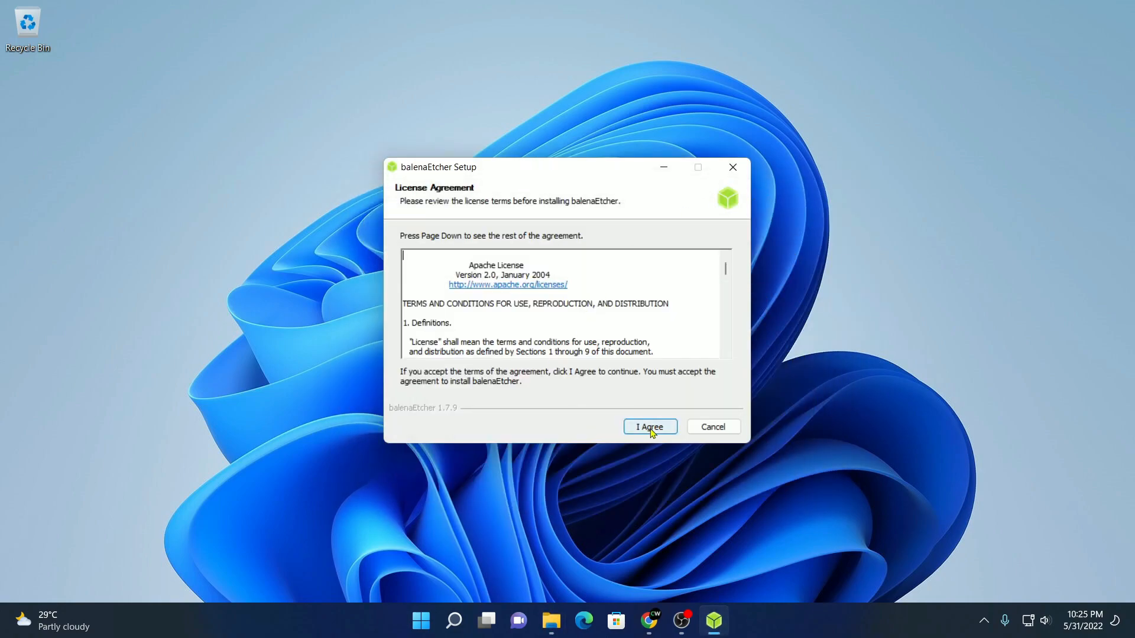
left_click(649, 426)
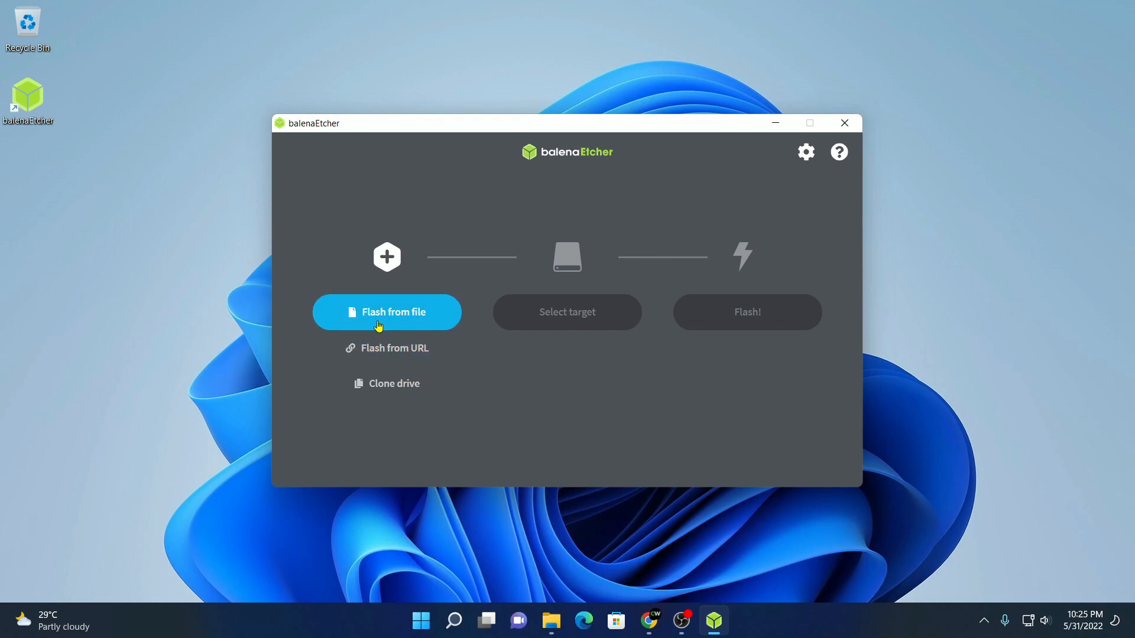
Select ubuntu-22.04-desktop-amd64 as the image and SanDisk Cruzer Blade as target
left_click(386, 312)
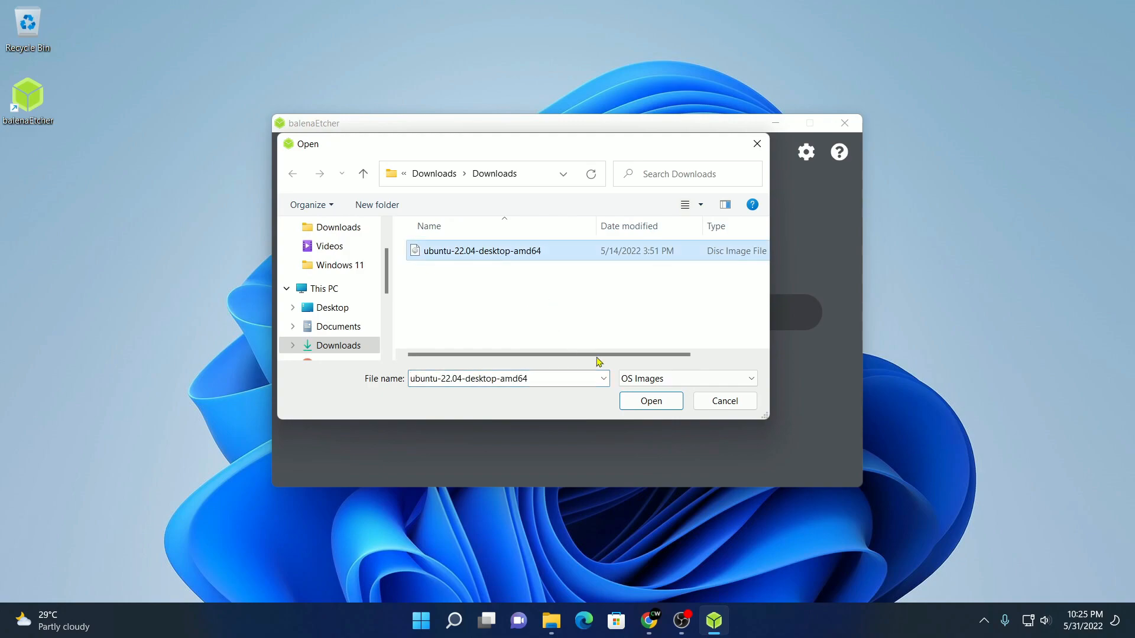
left_click(649, 400)
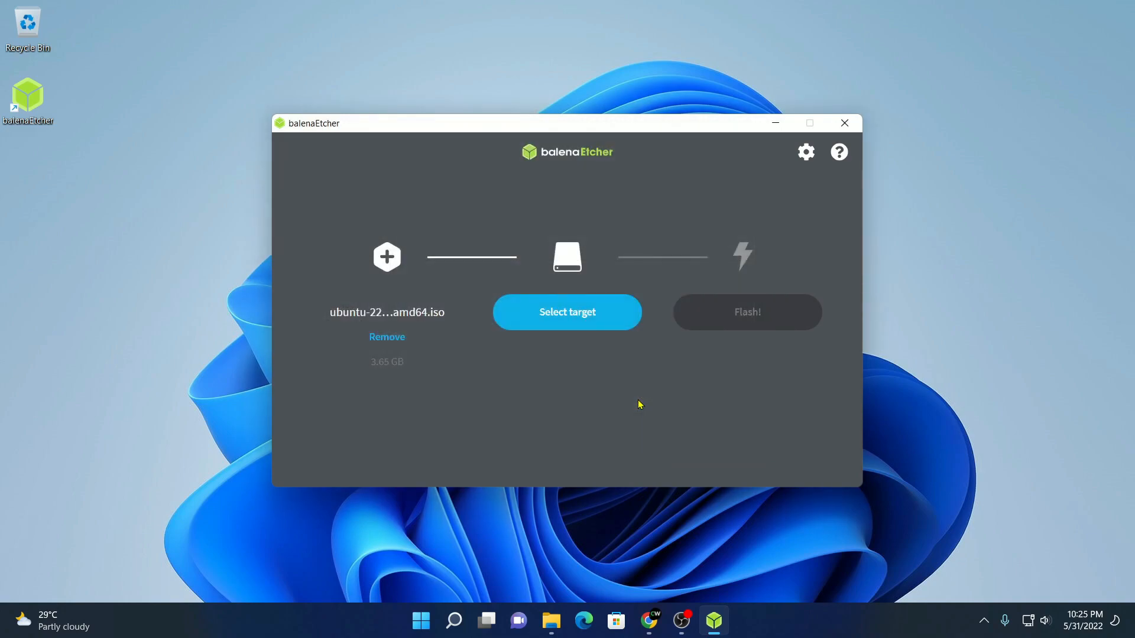
mouse_move(567, 312)
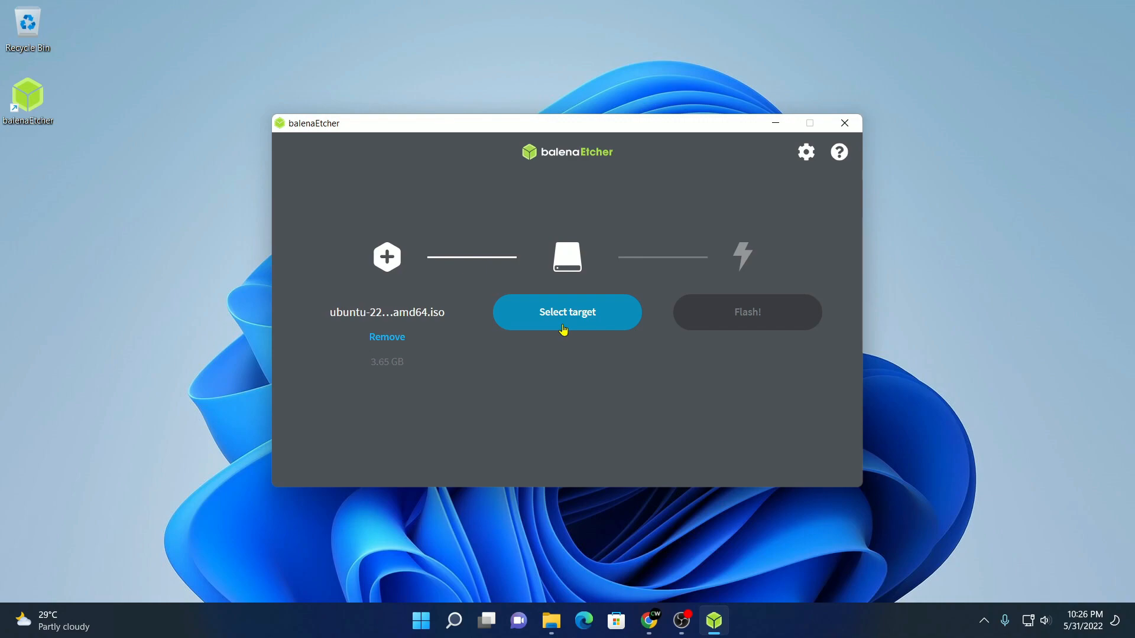
left_click(566, 312)
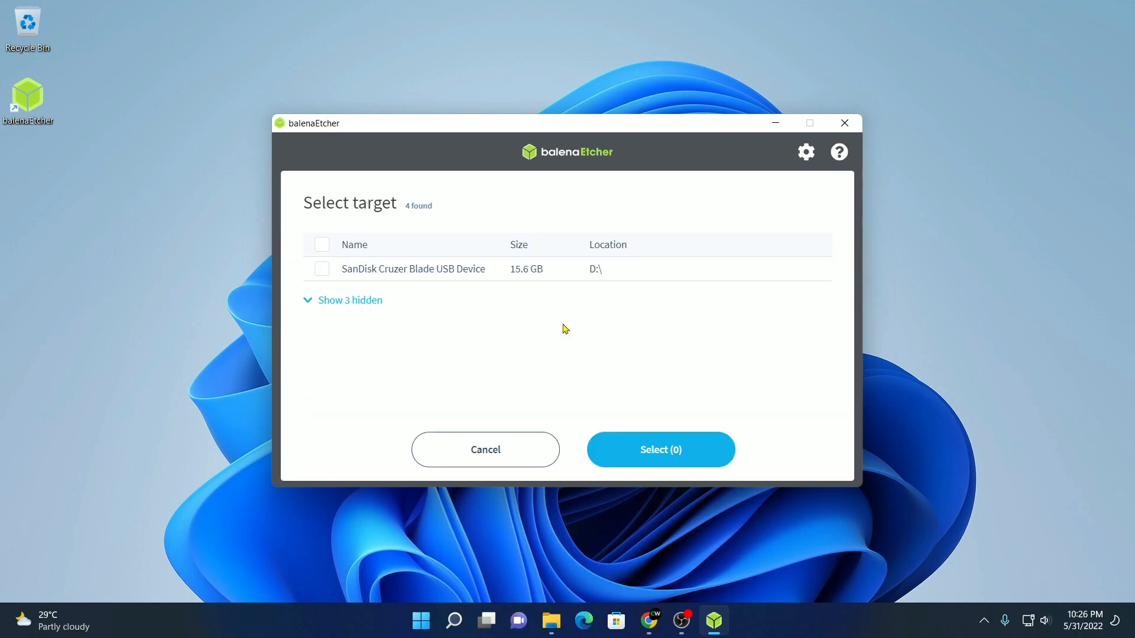
mouse_move(447, 274)
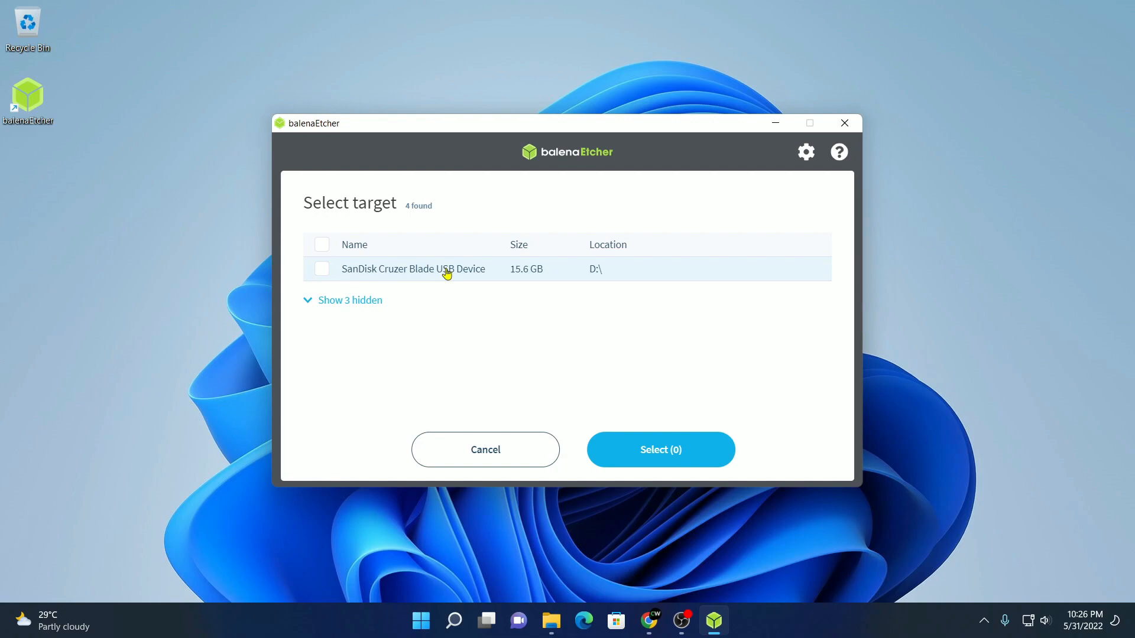
left_click(322, 268)
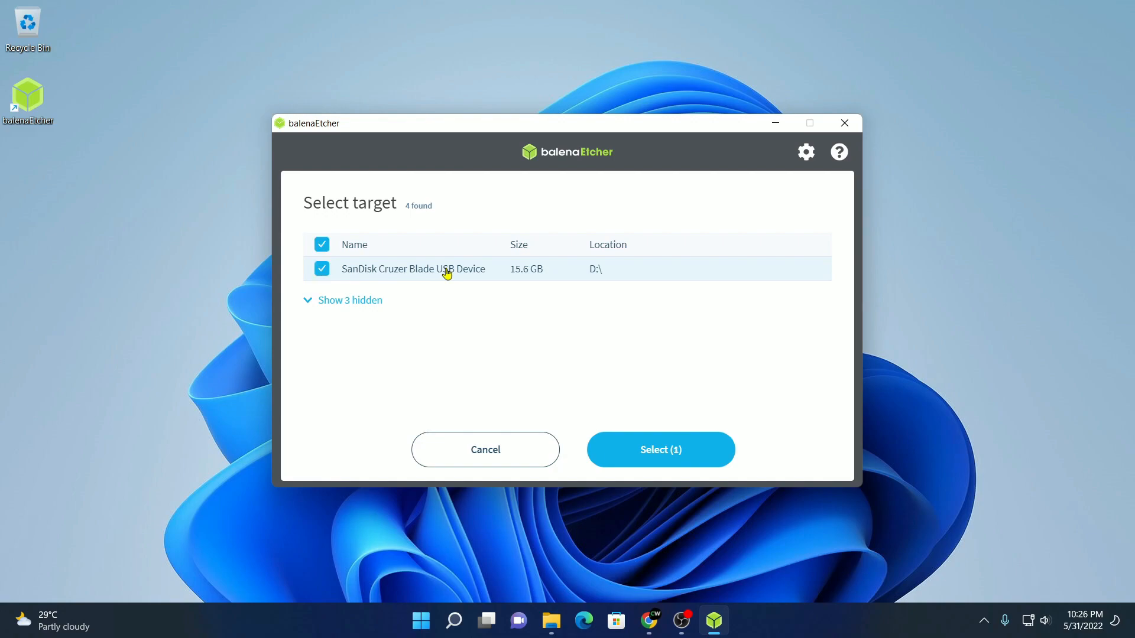
left_click(659, 450)
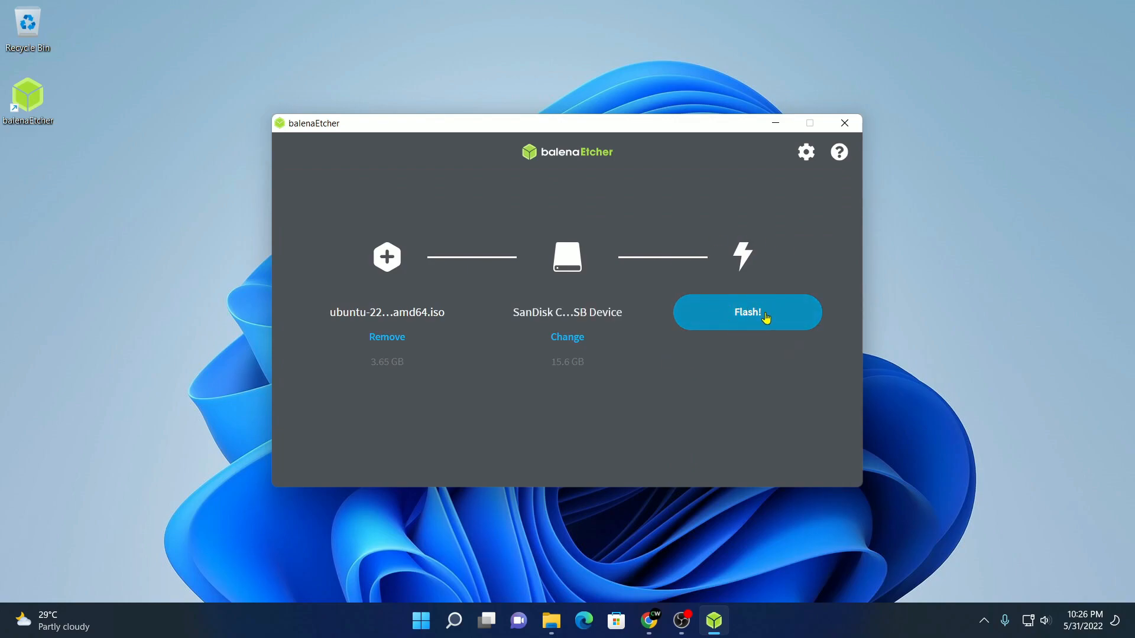
Flash the Ubuntu ISO to the SanDisk drive, then close balenaEtcher
left_click(746, 312)
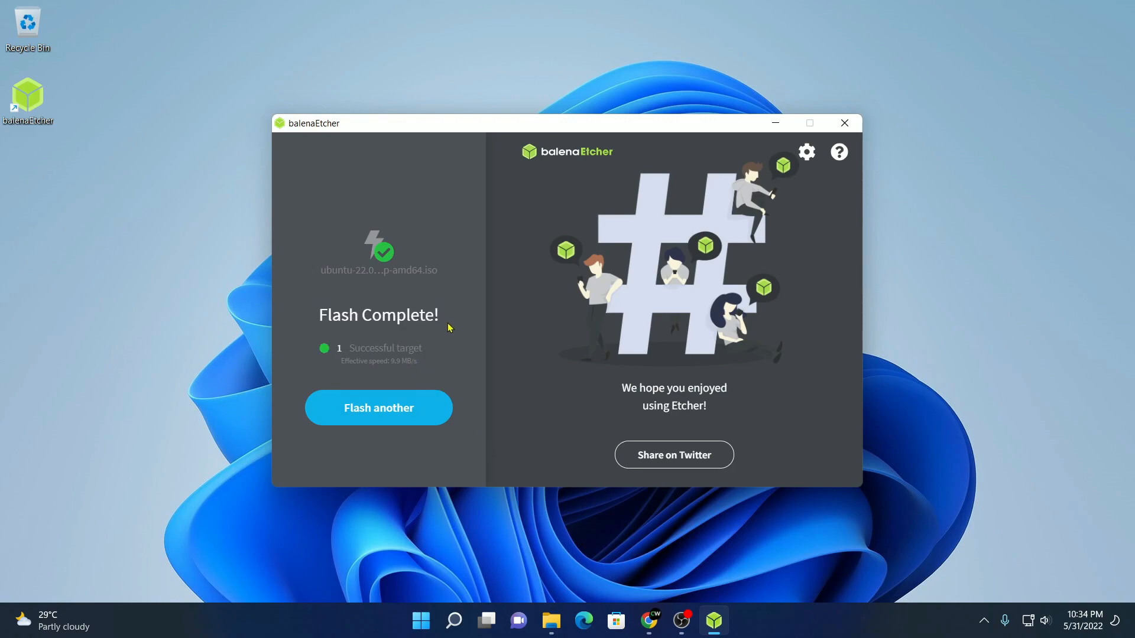
mouse_move(428, 338)
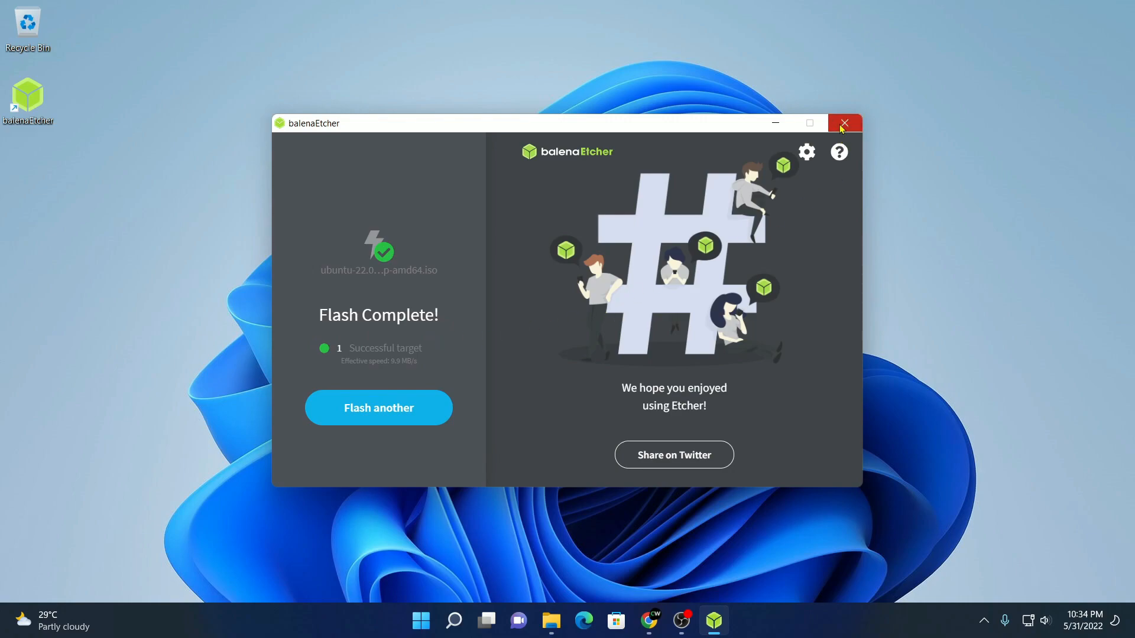
left_click(842, 122)
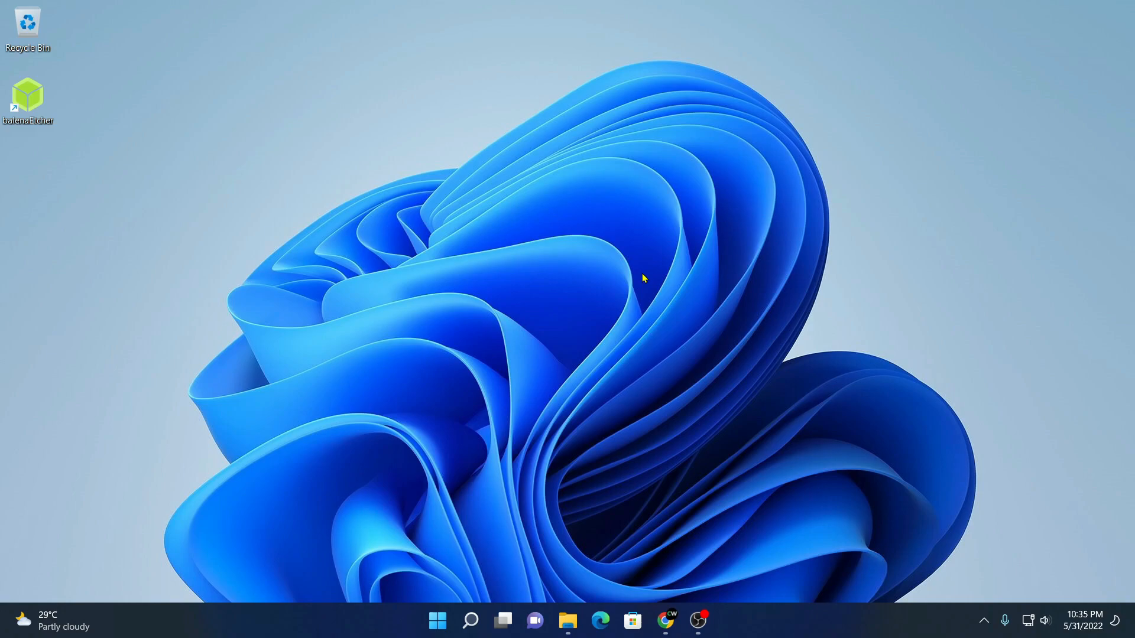
mouse_move(555, 297)
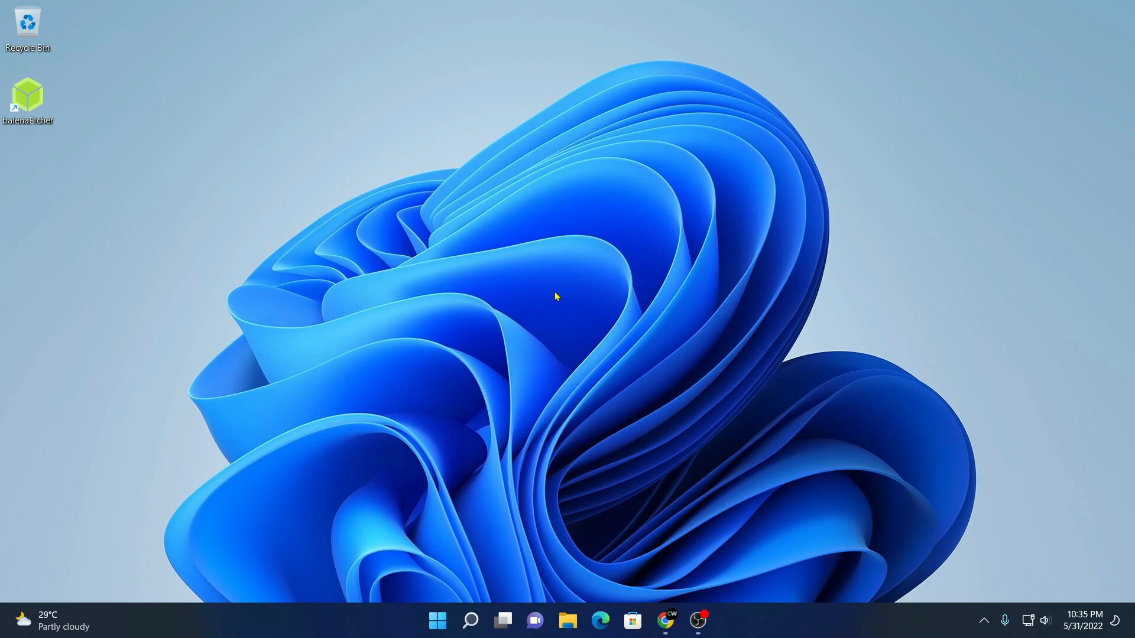